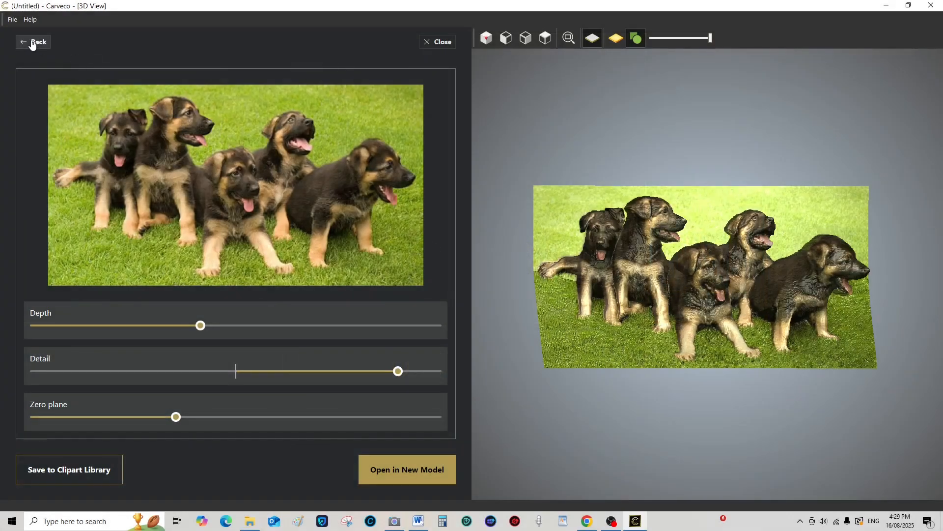
Go back from the puppies relief to choose a different source image.
click(33, 42)
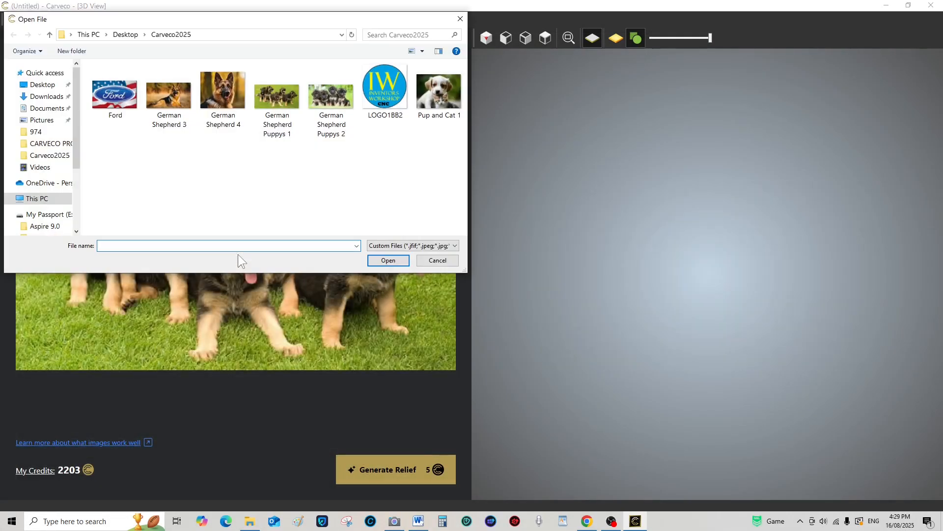
mouse_move(389, 179)
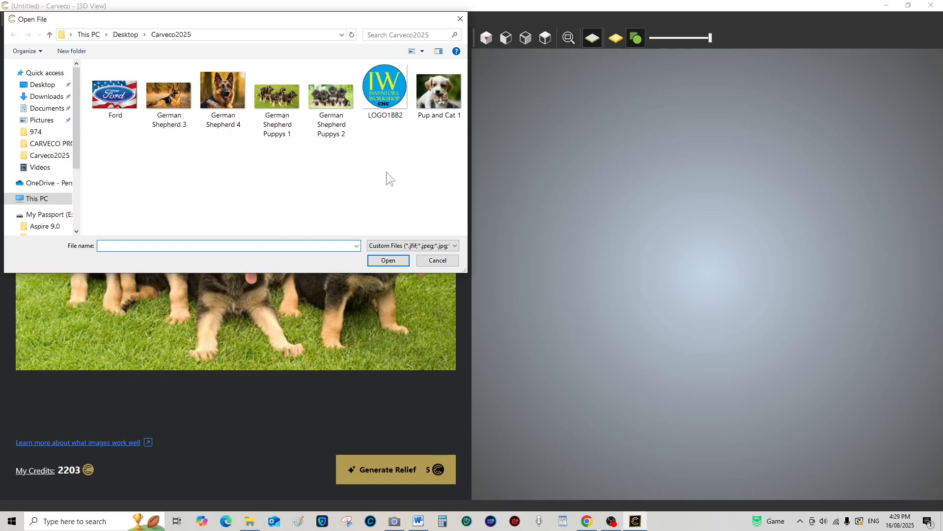
mouse_move(386, 159)
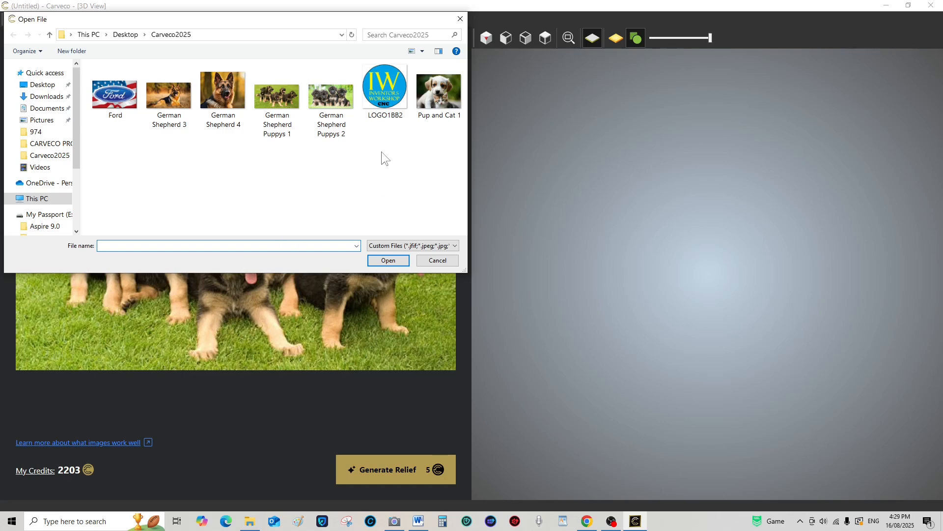
mouse_move(384, 88)
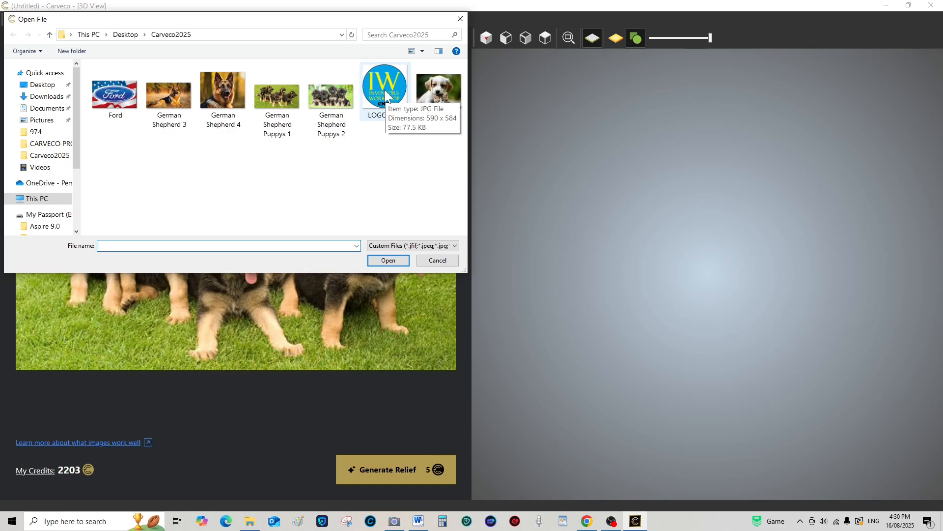
mouse_move(388, 94)
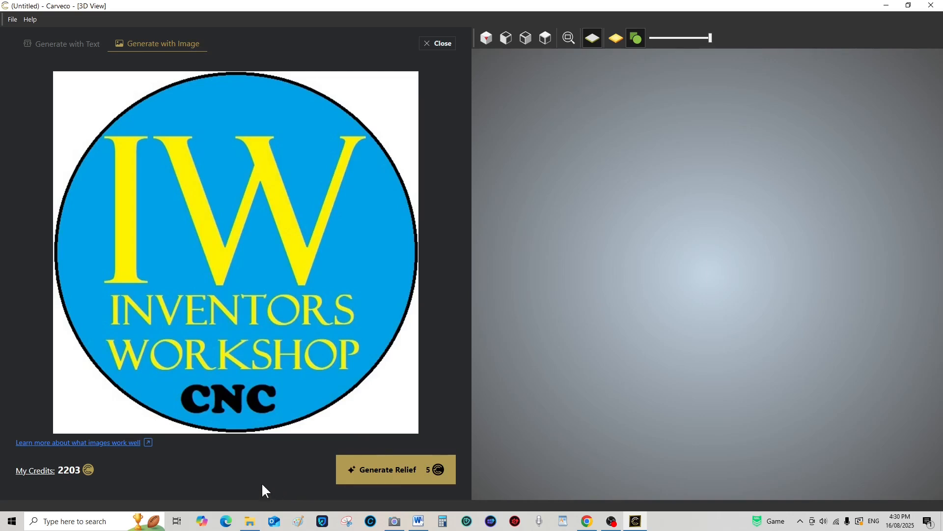
mouse_move(254, 87)
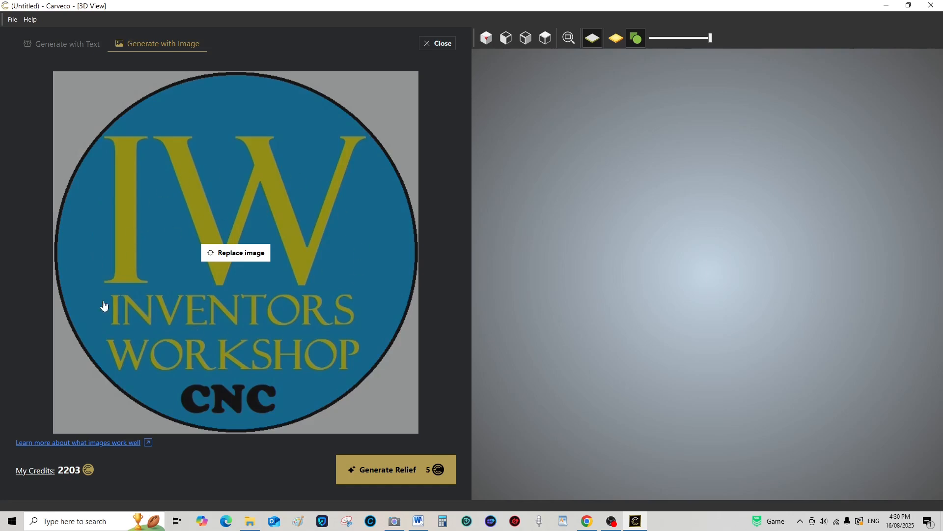
Load the Inventors Workshop CNC logo and start generating its relief.
click(235, 252)
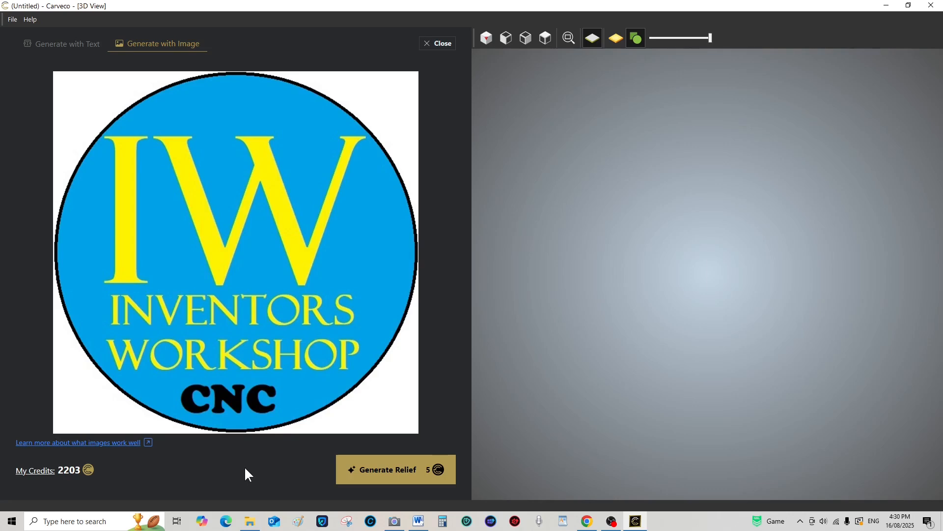
click(395, 470)
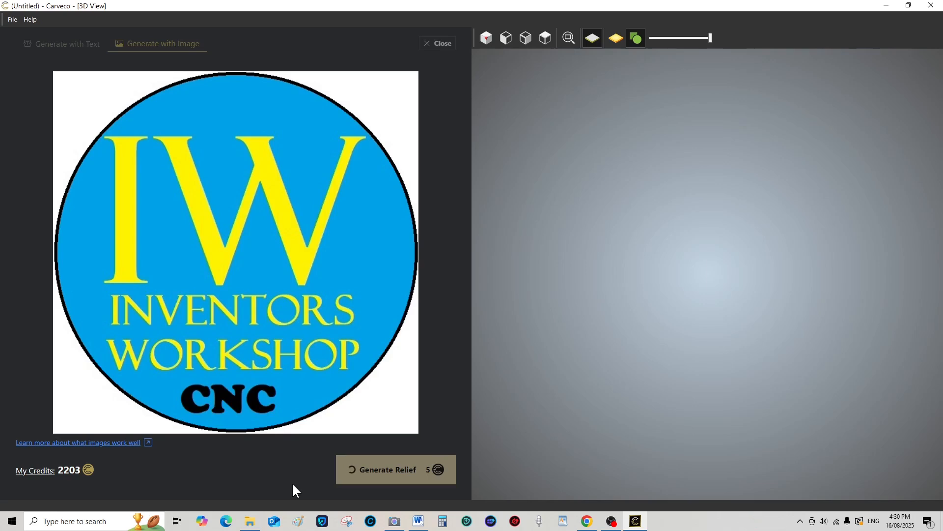
Finish generating the logo relief and toggle material shading to a plain gold surface.
click(395, 469)
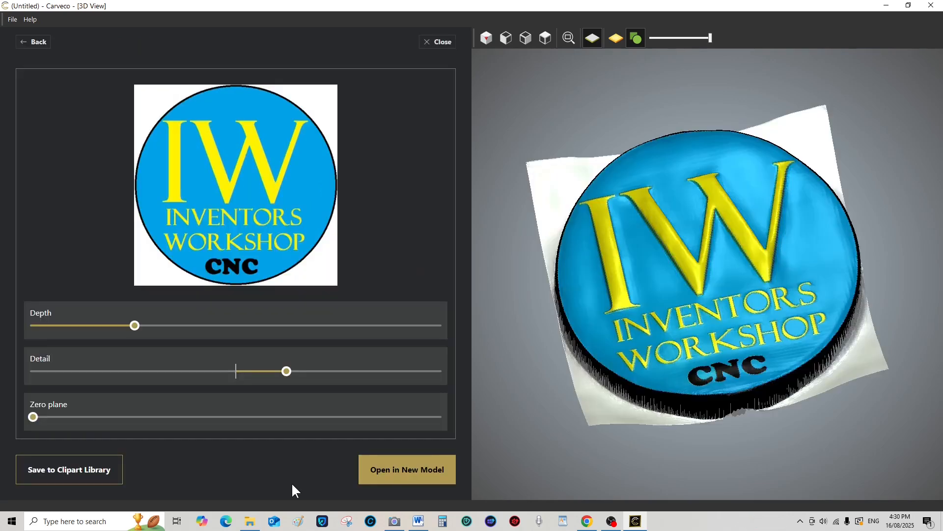
click(614, 38)
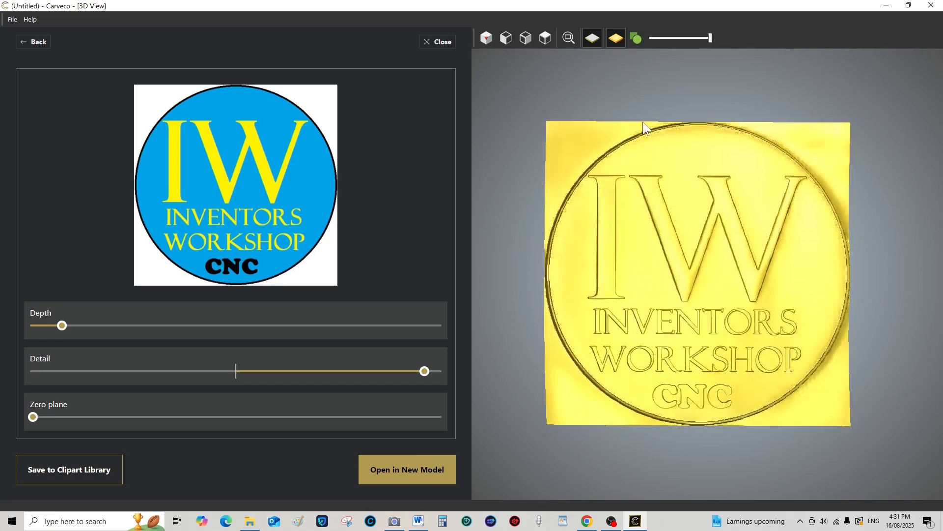
mouse_move(825, 256)
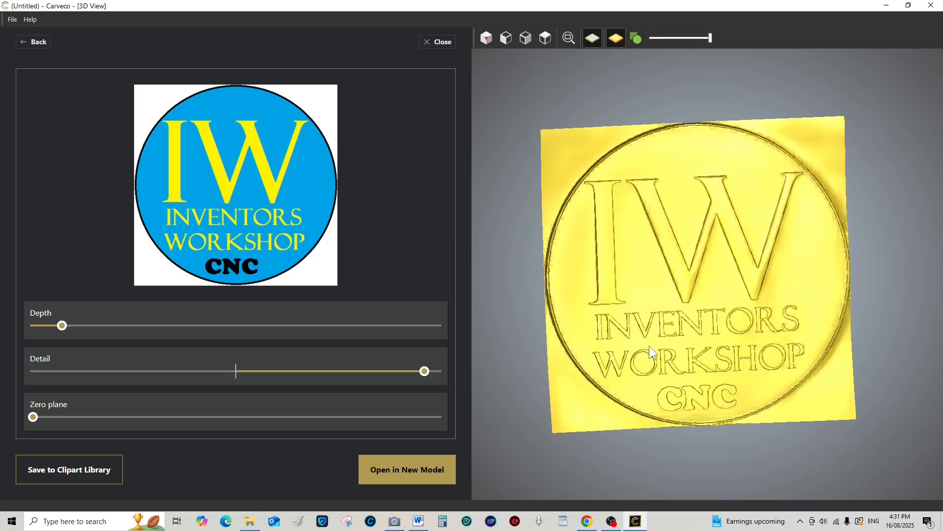
mouse_move(695, 351)
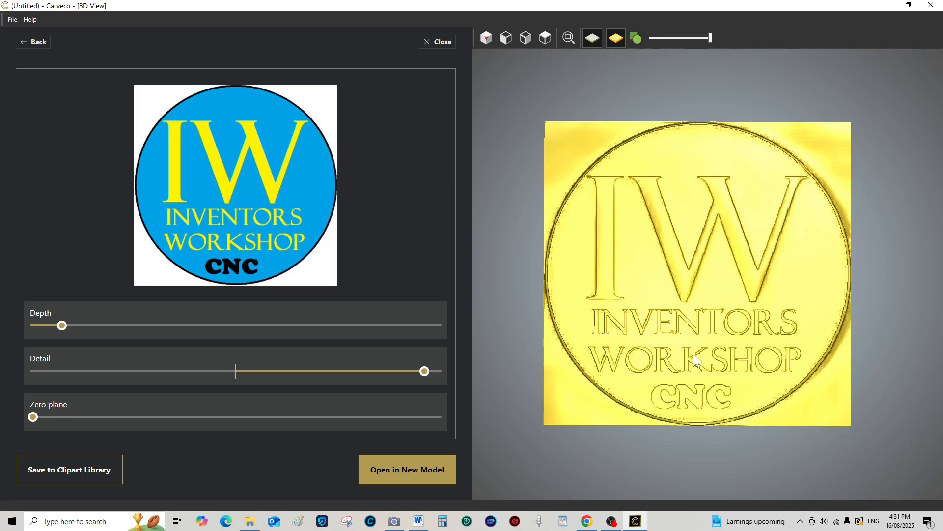
mouse_move(521, 350)
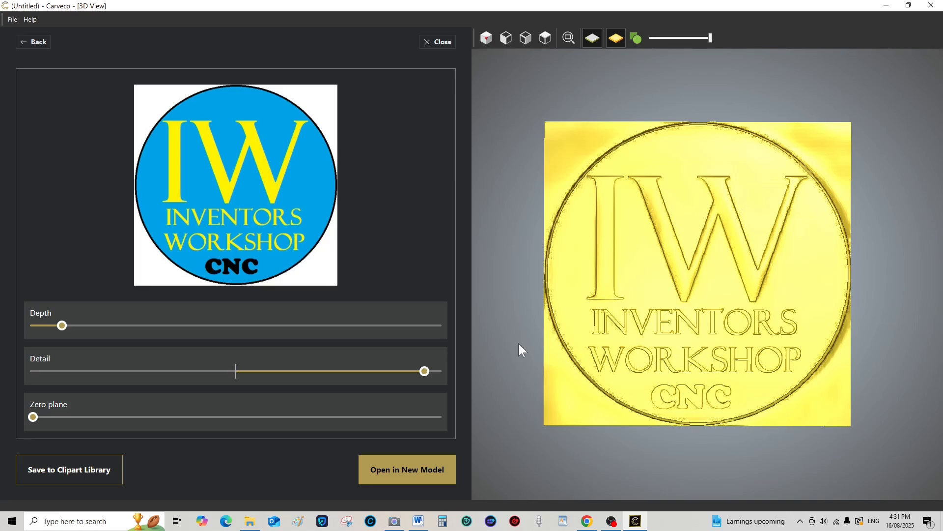
mouse_move(384, 380)
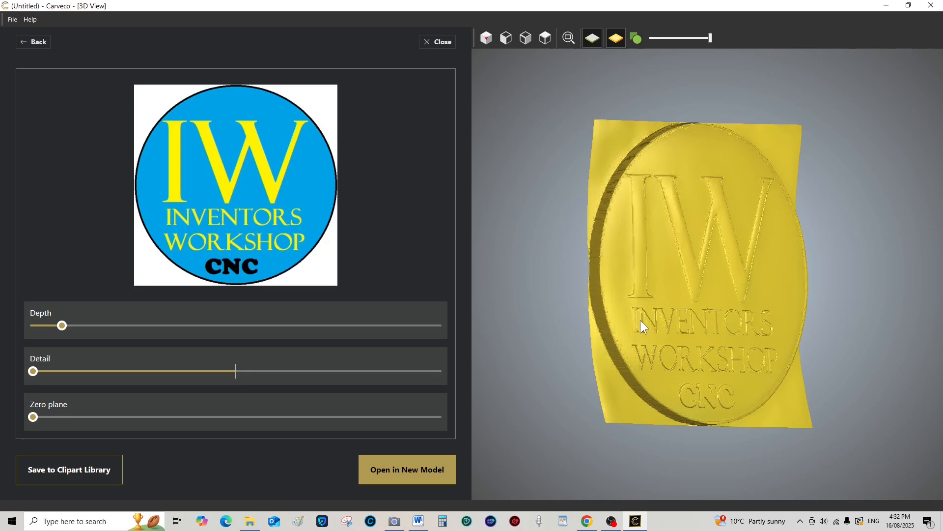
mouse_move(780, 368)
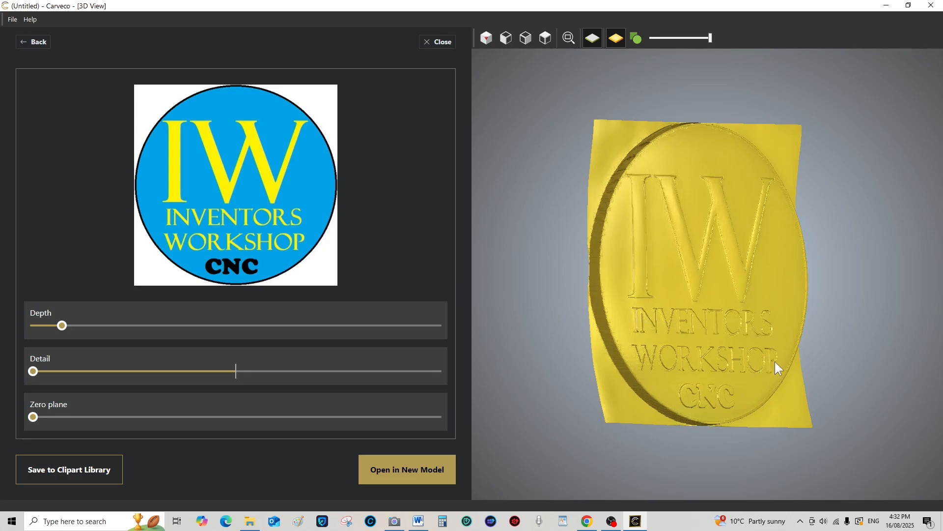
mouse_move(725, 369)
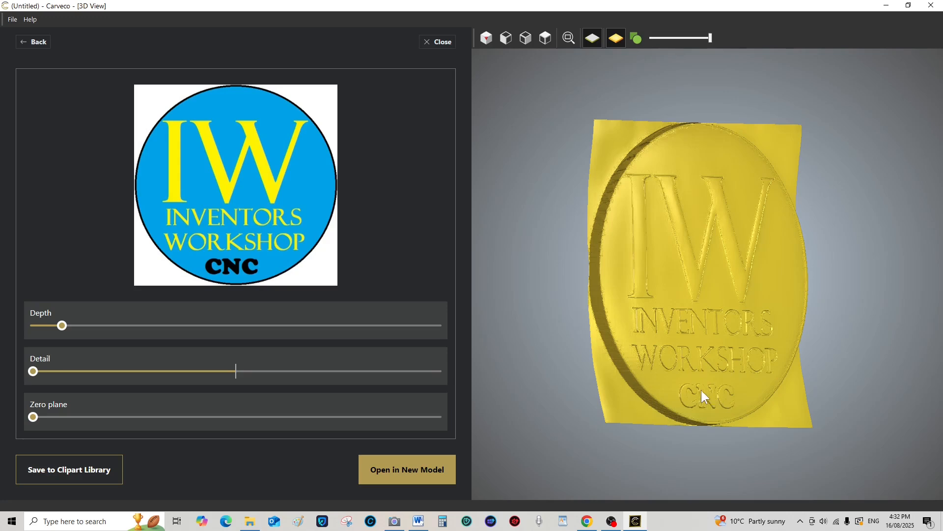
mouse_move(557, 243)
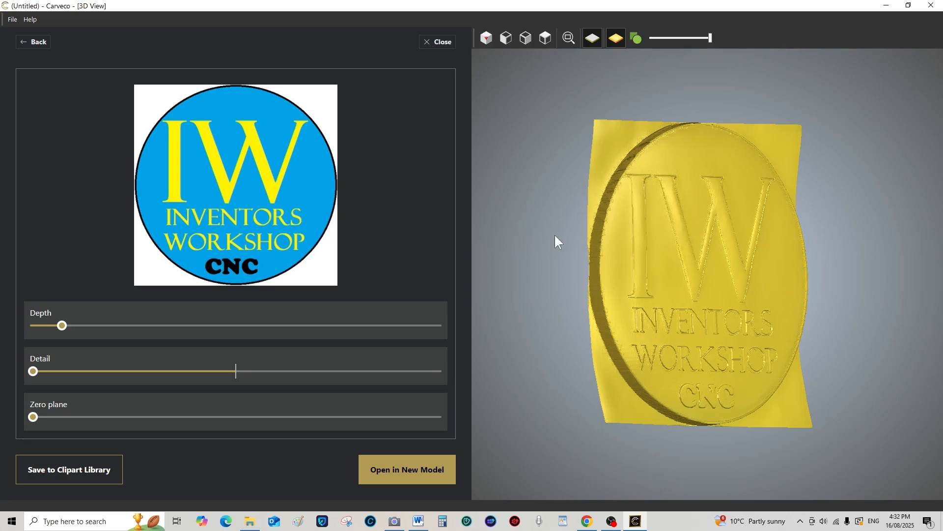
mouse_move(32, 371)
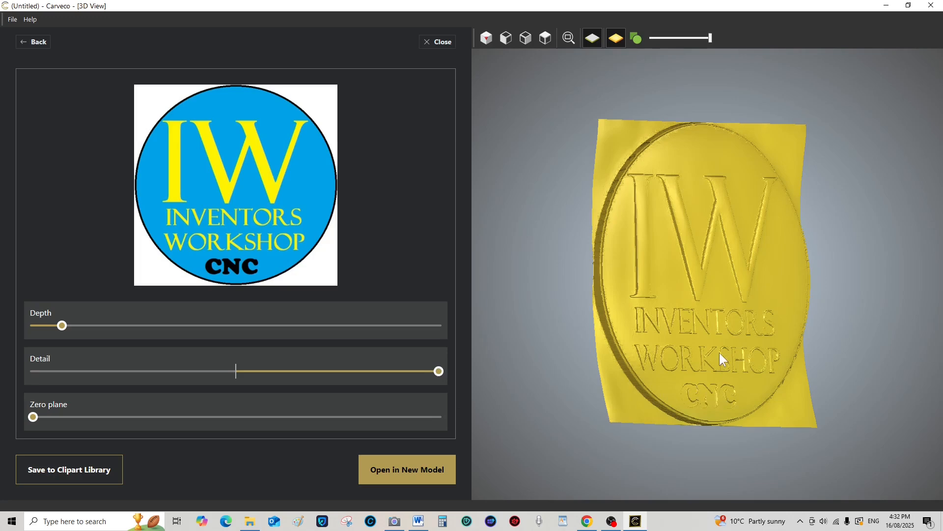
mouse_move(439, 371)
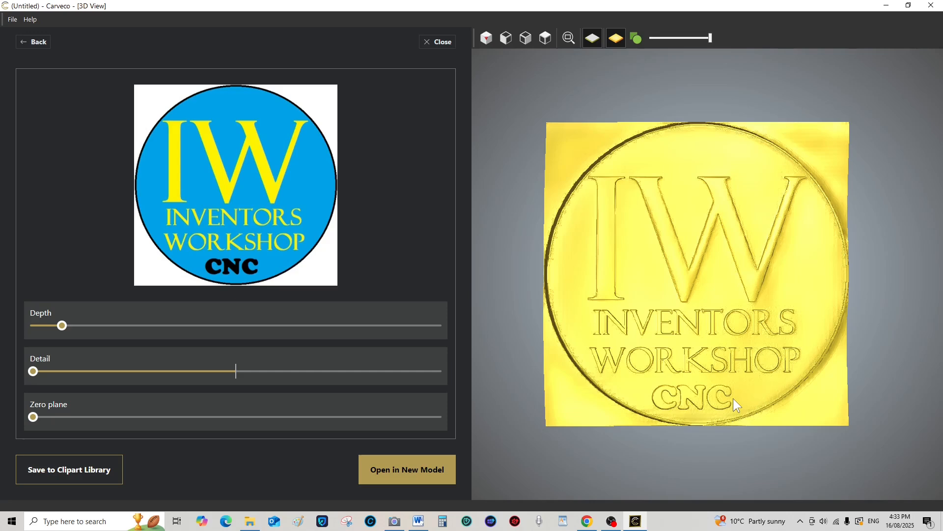
mouse_move(306, 252)
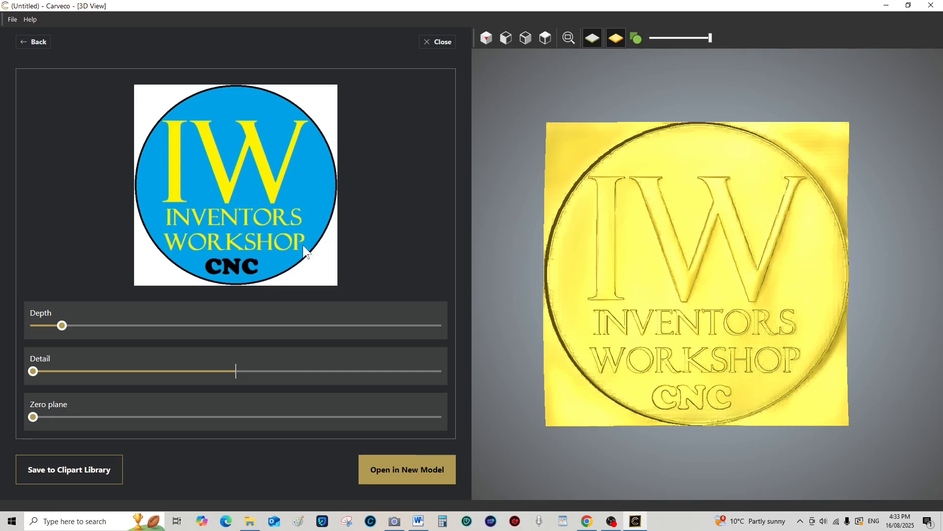
mouse_move(632, 100)
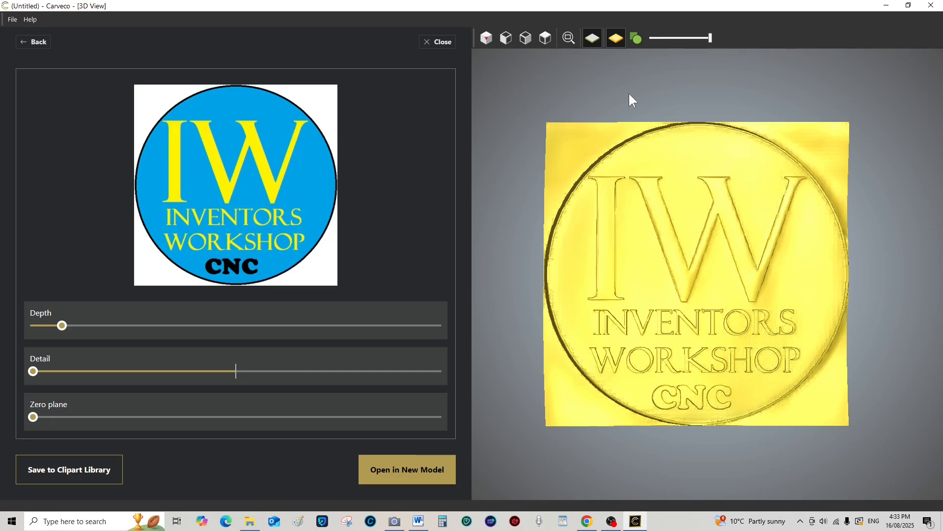
Leave the logo relief without saving and begin swapping the source image.
click(33, 41)
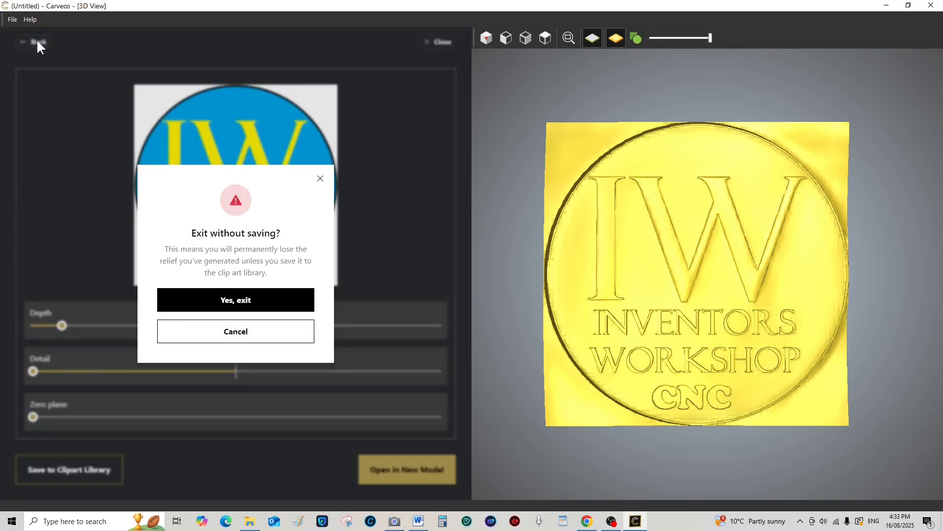
mouse_move(235, 299)
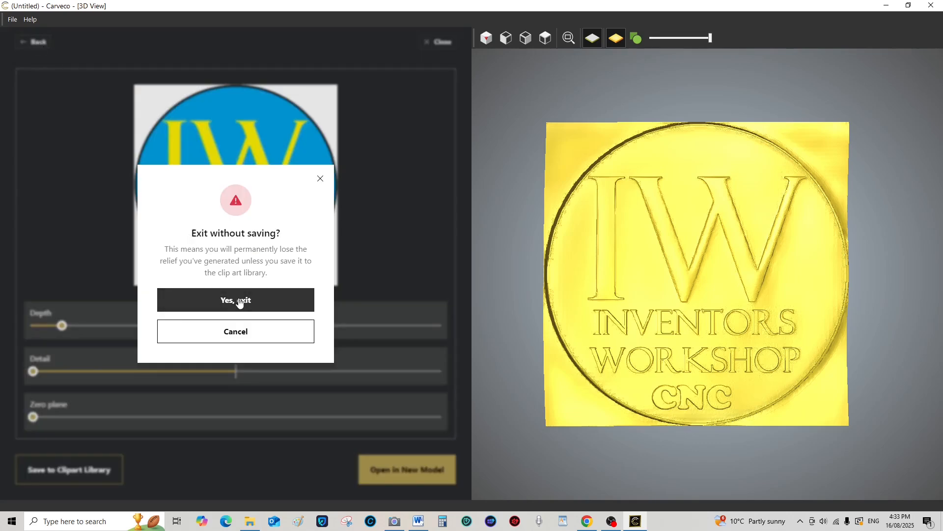
click(235, 300)
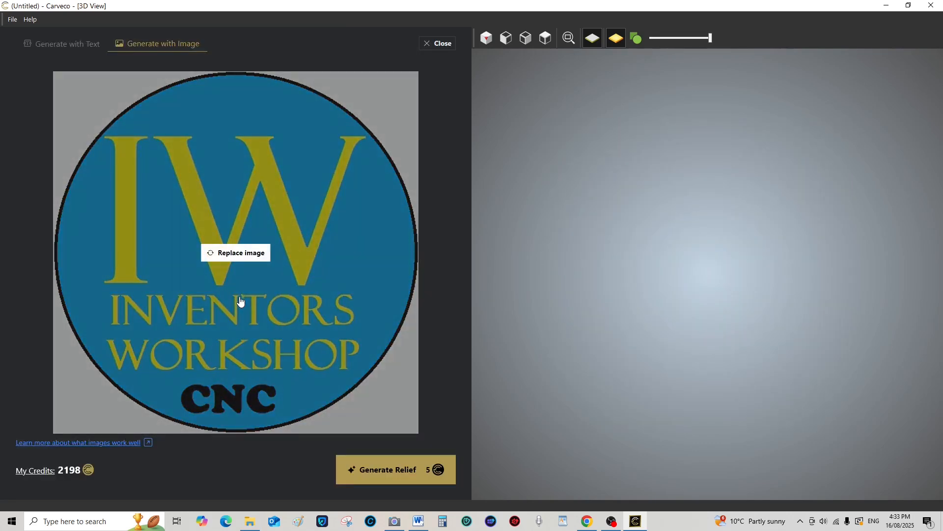
Replace the source image with the Ford logo on a US flag picture.
click(235, 253)
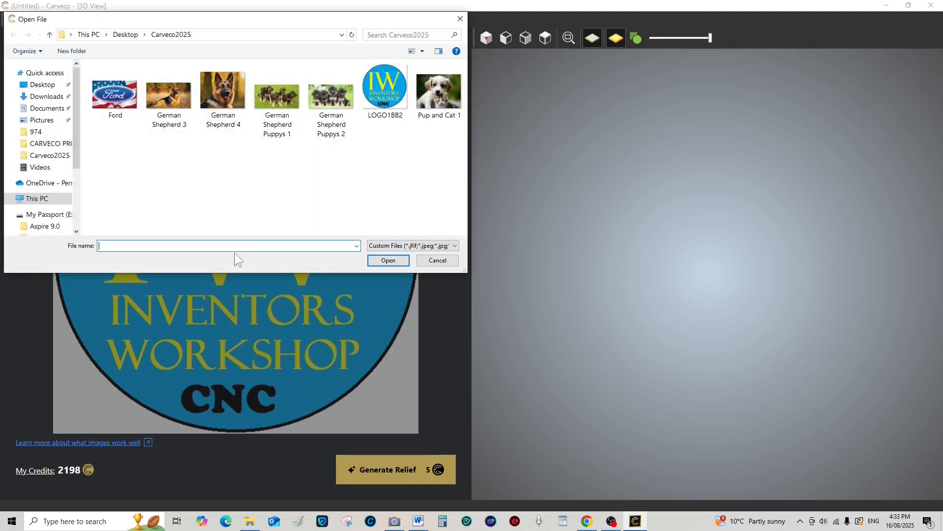
click(114, 90)
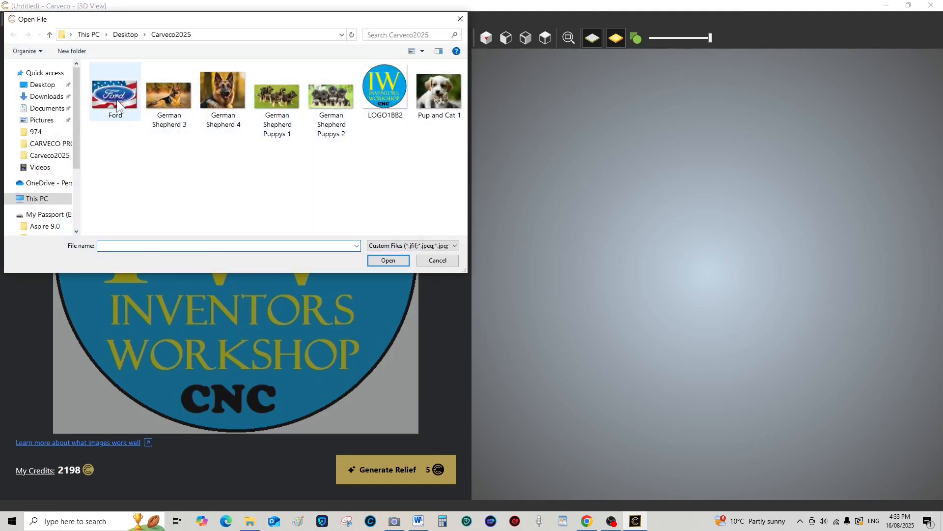
double_click(114, 90)
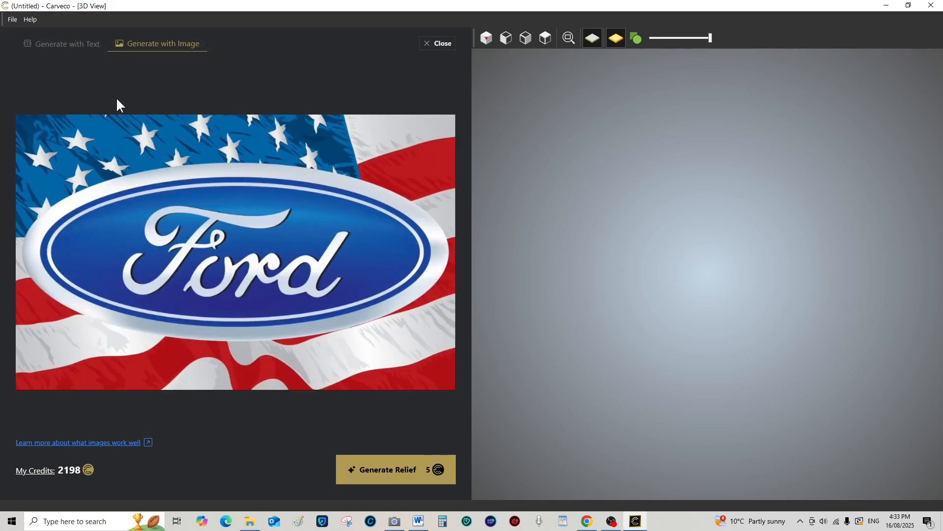
mouse_move(187, 357)
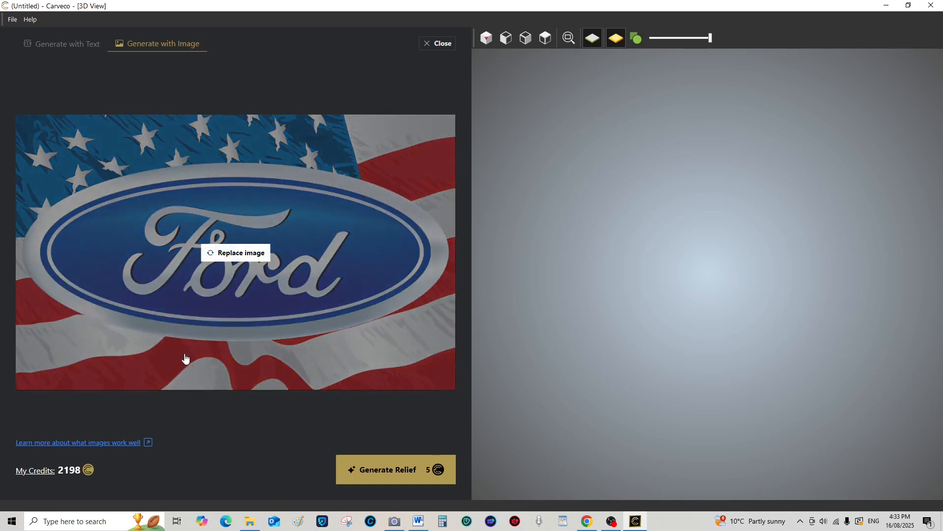
mouse_move(316, 123)
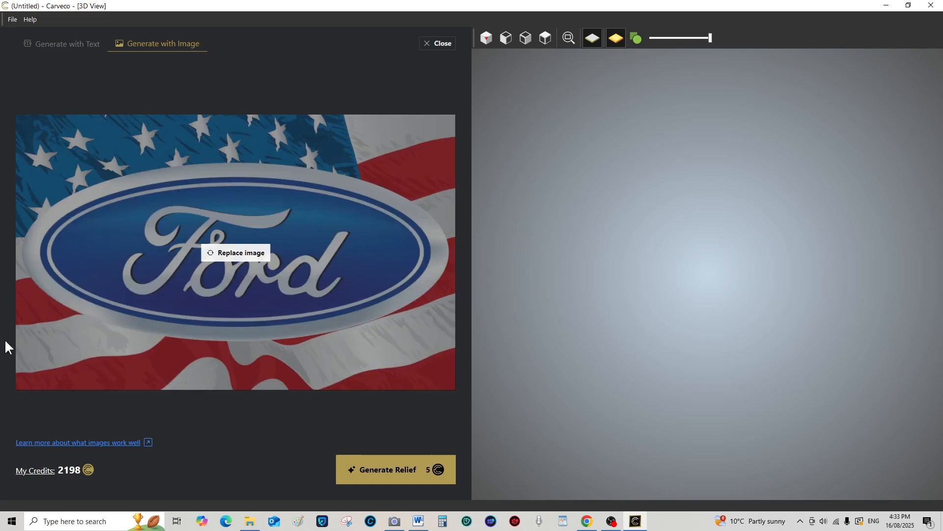
mouse_move(268, 445)
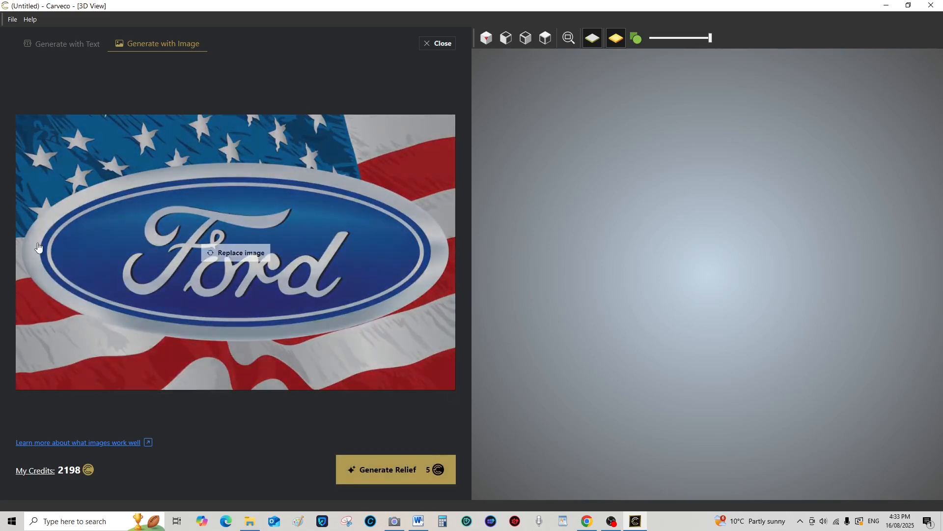
mouse_move(470, 516)
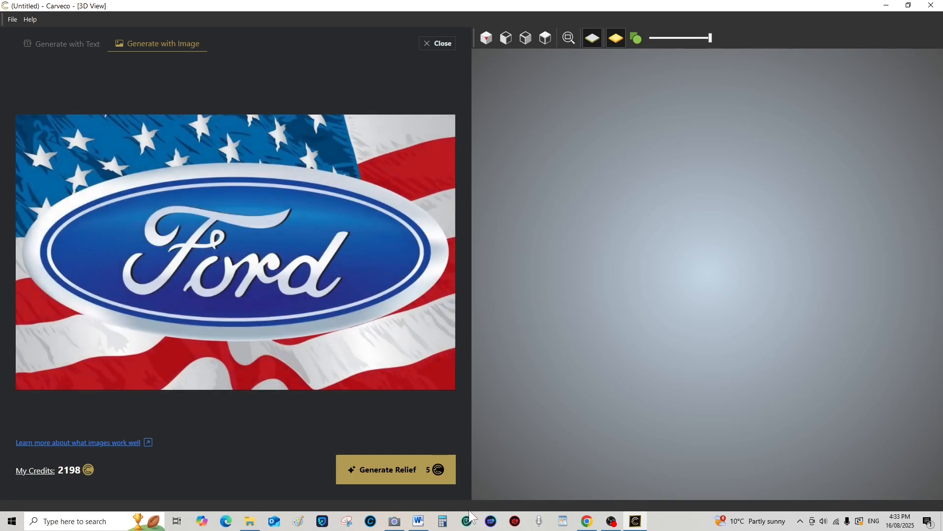
Generate a 3D relief from the Ford flag image and wait for the preview.
click(395, 470)
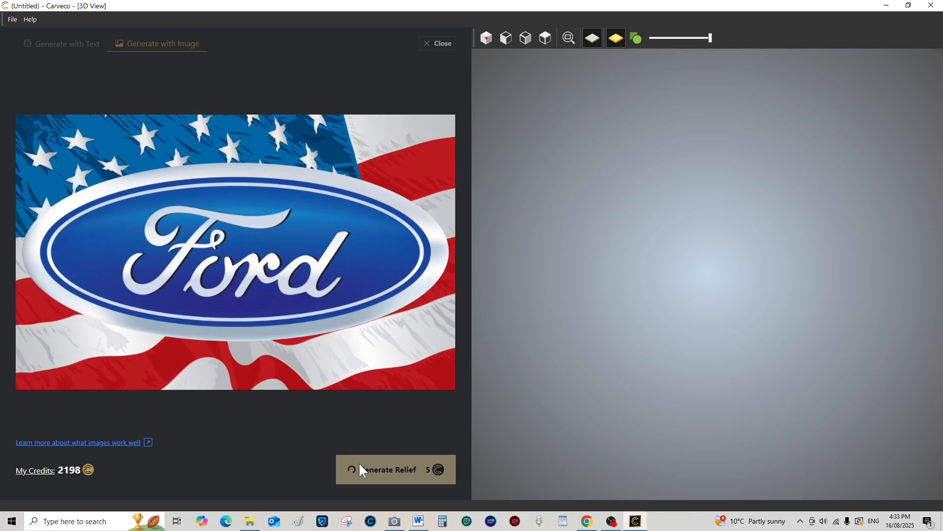
click(395, 469)
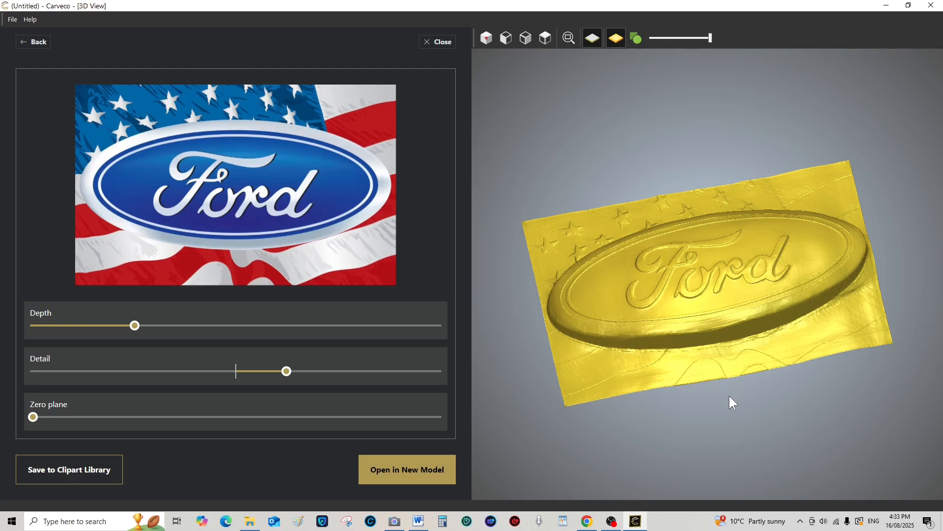
mouse_move(762, 314)
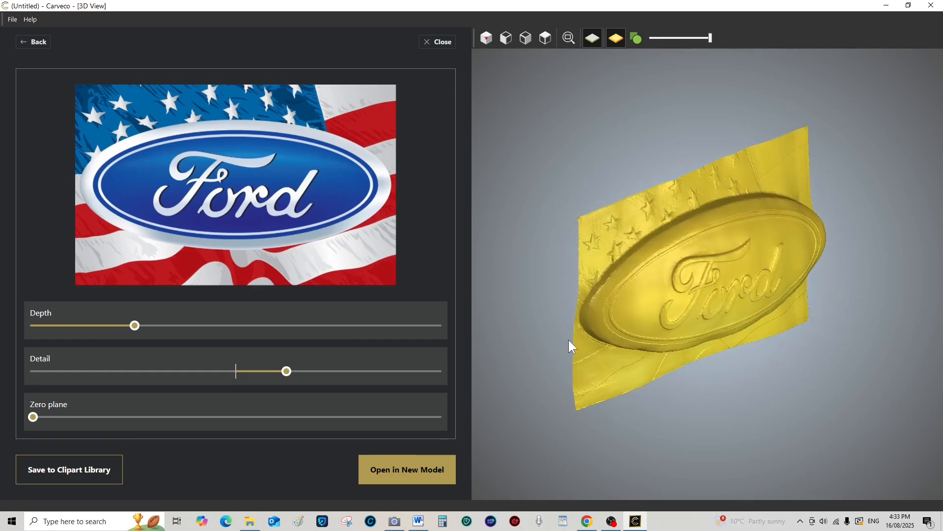
mouse_move(134, 336)
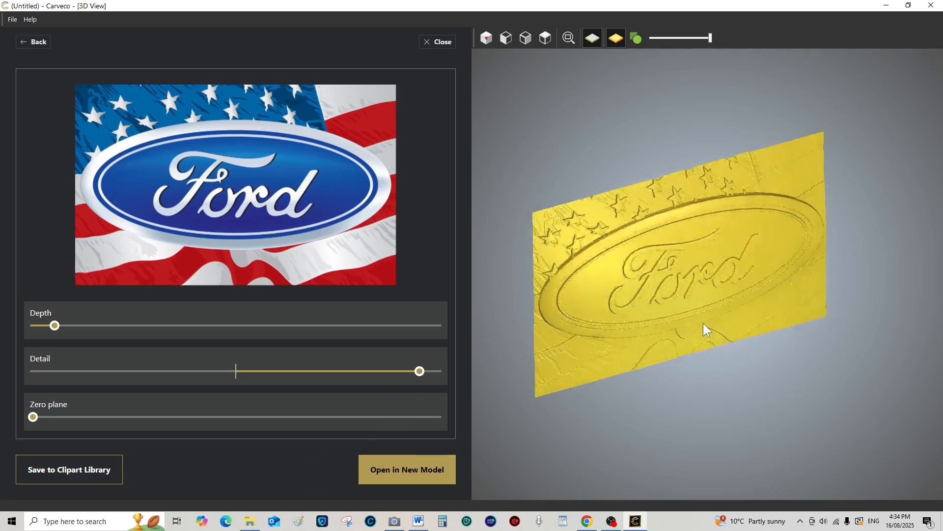
View the shallow, maximum-detail Ford relief straight on from the top.
click(504, 38)
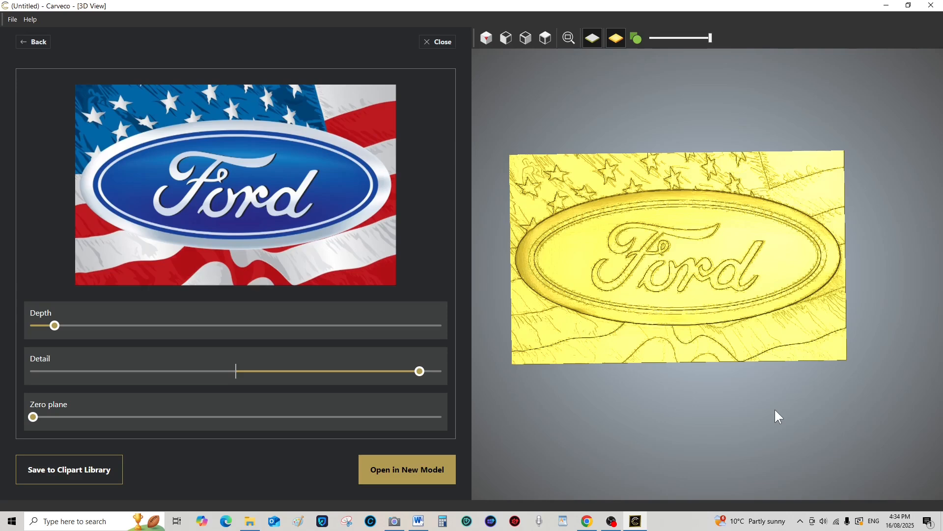
mouse_move(786, 407)
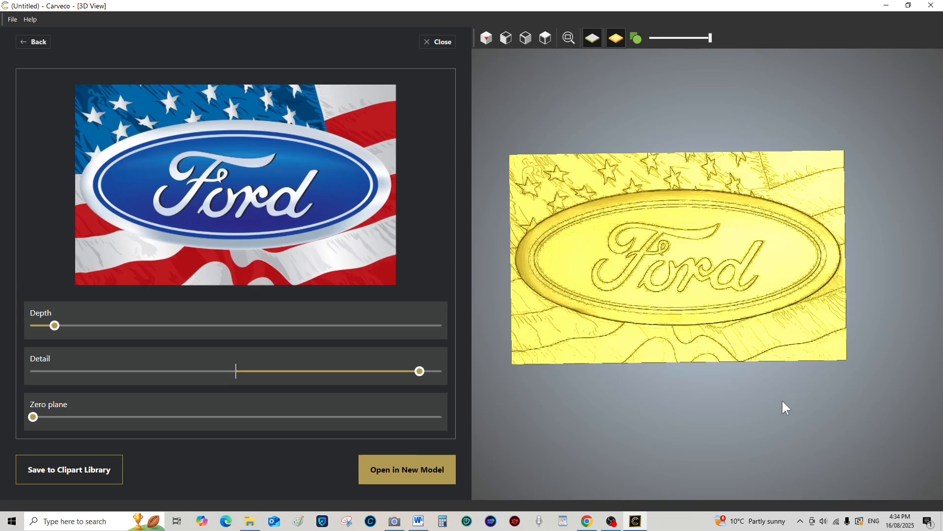
mouse_move(814, 395)
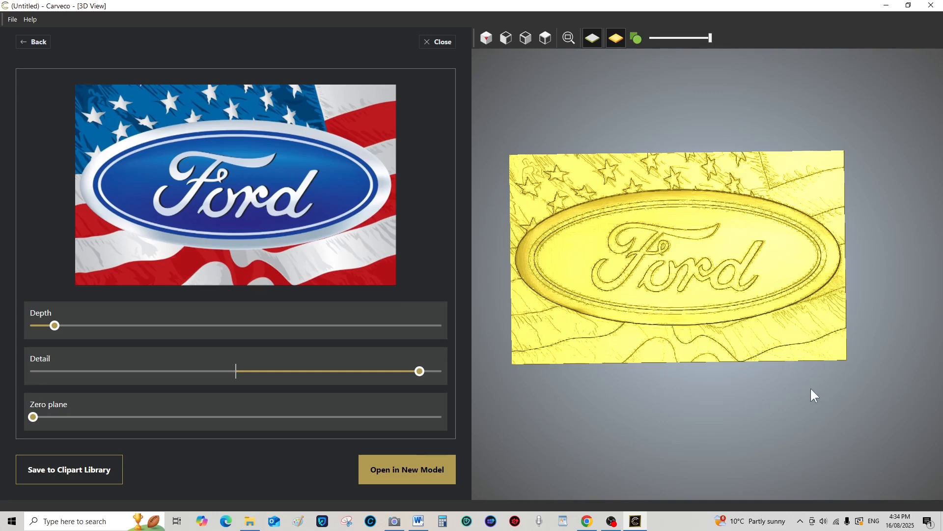
mouse_move(506, 372)
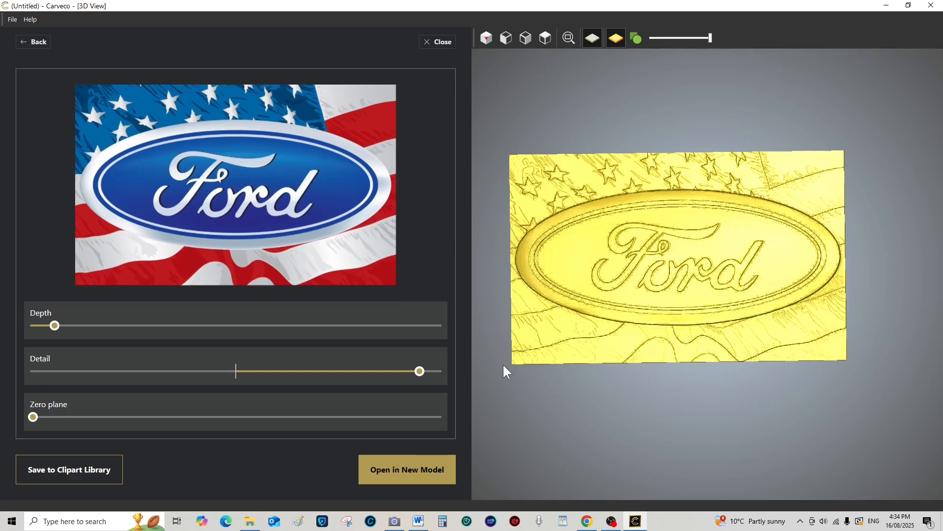
mouse_move(805, 368)
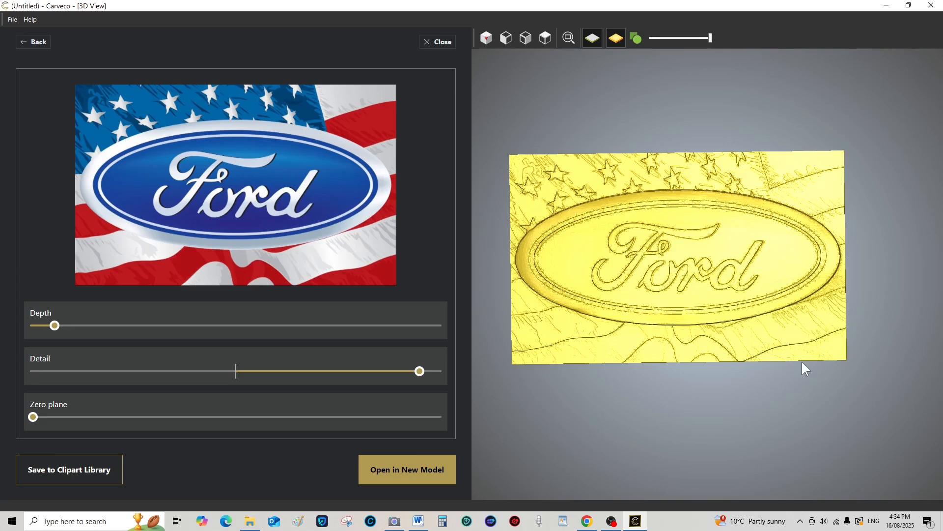
mouse_move(744, 398)
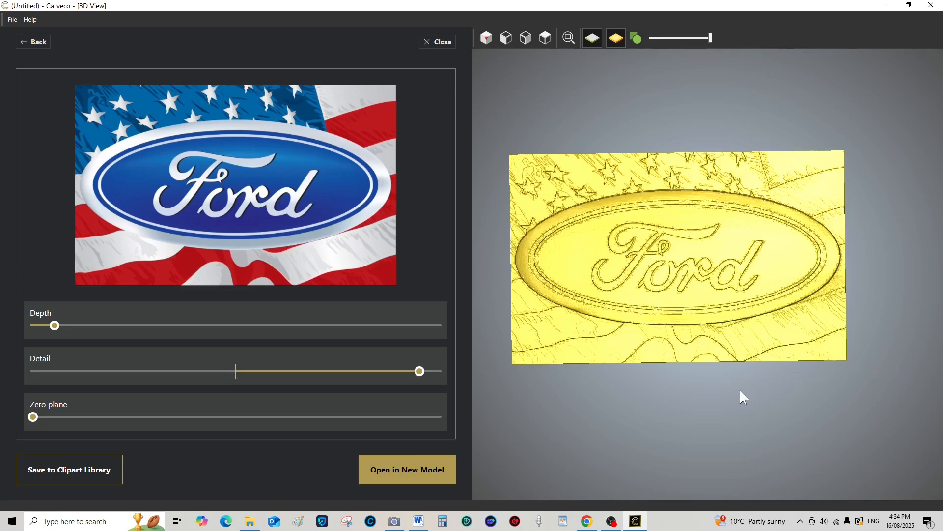
mouse_move(690, 393)
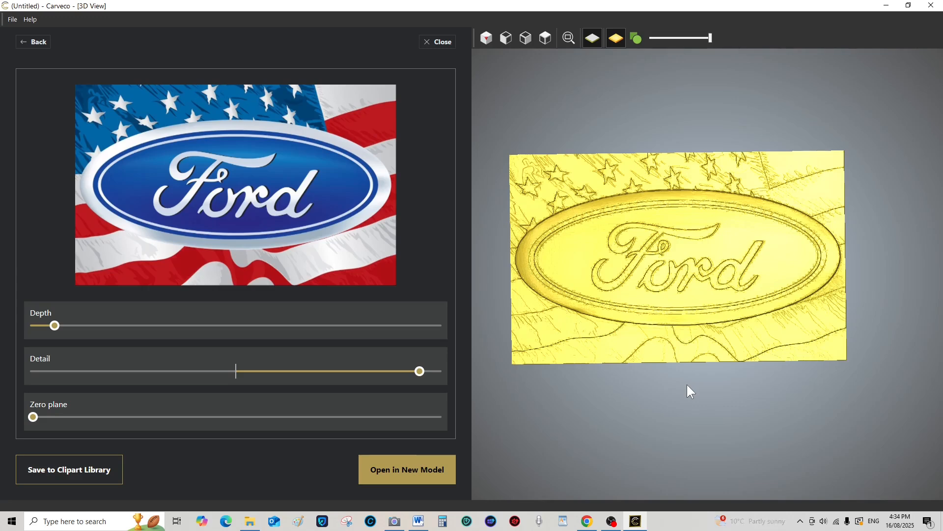
mouse_move(678, 431)
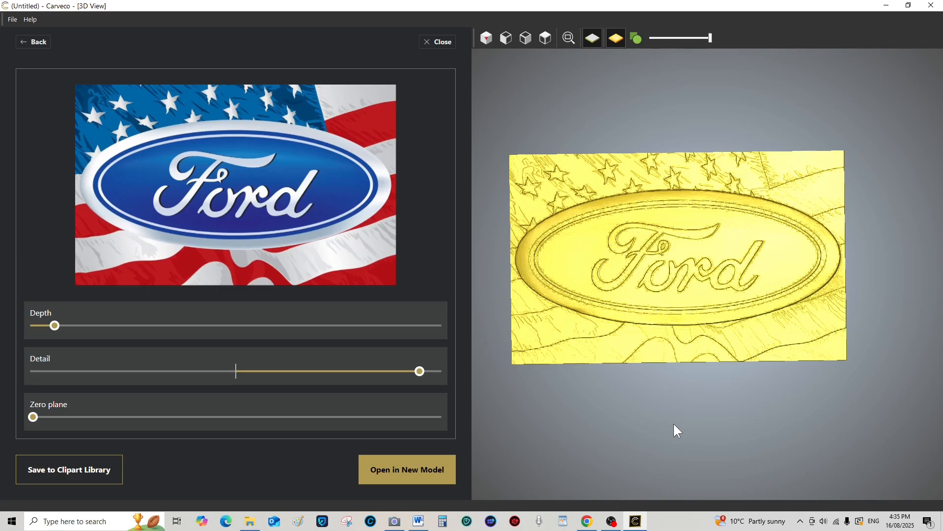
mouse_move(858, 400)
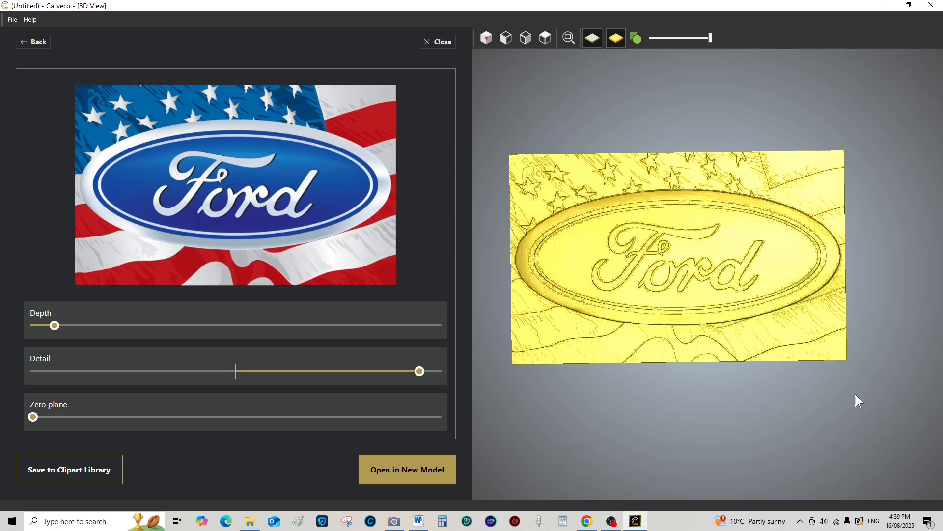
mouse_move(870, 405)
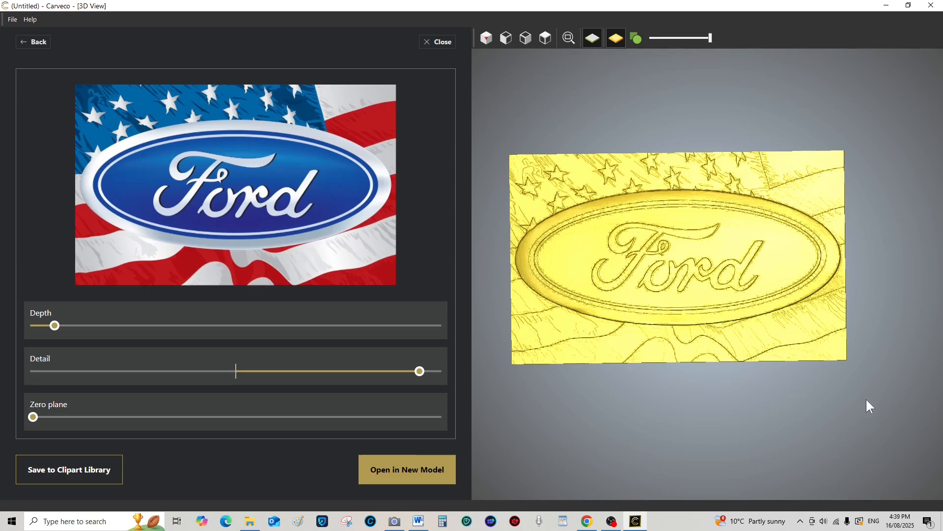
mouse_move(863, 411)
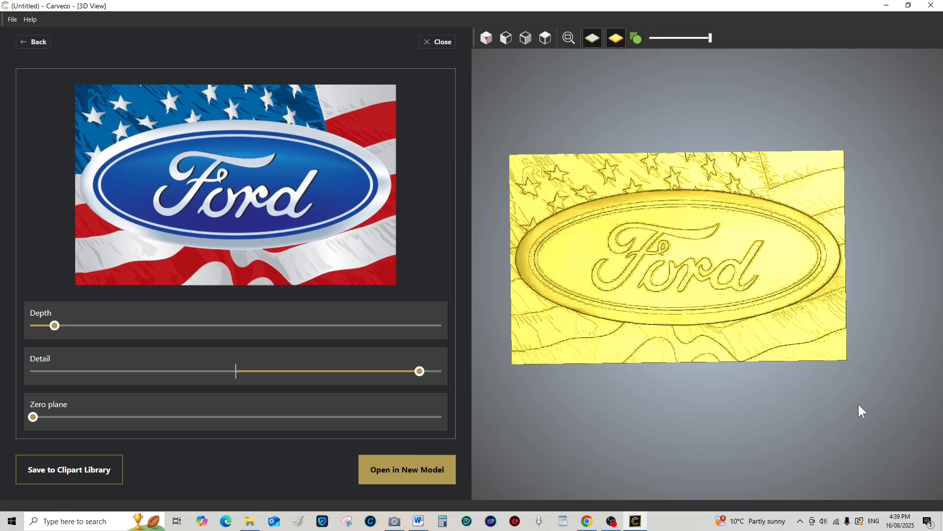